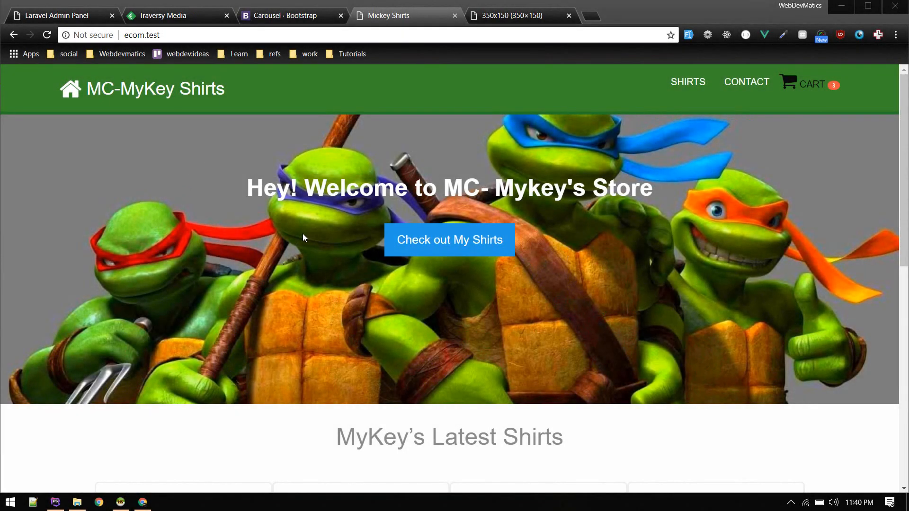
mouse_move(353, 150)
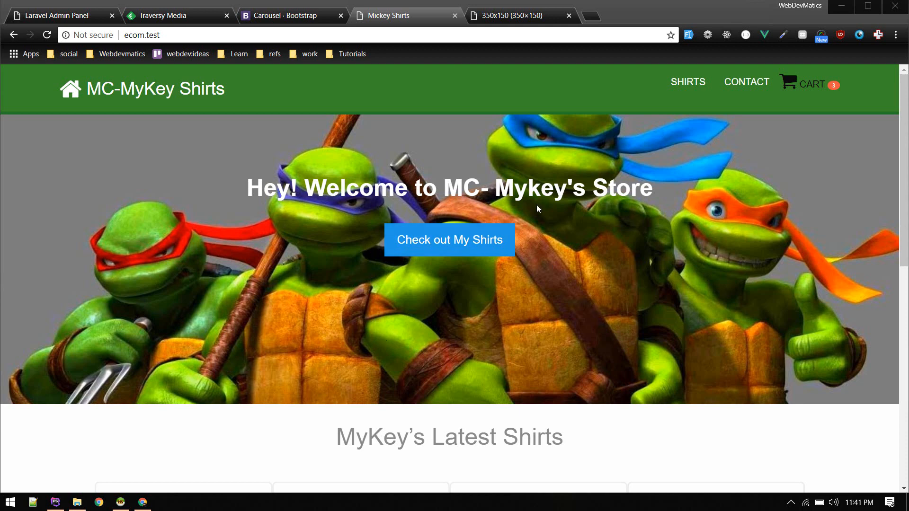
Copy the Crossfade carousel example markup from the Bootstrap Carousel docs in Chrome
scroll(down, 3)
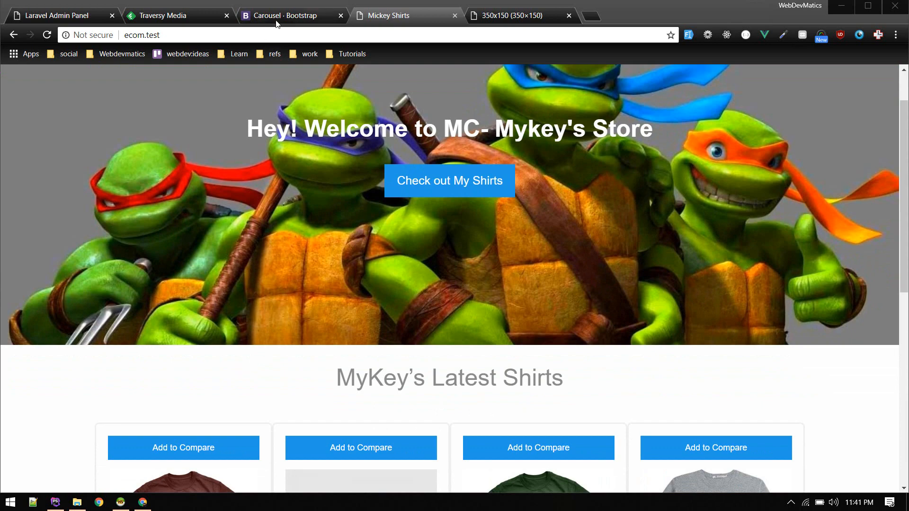
click(290, 15)
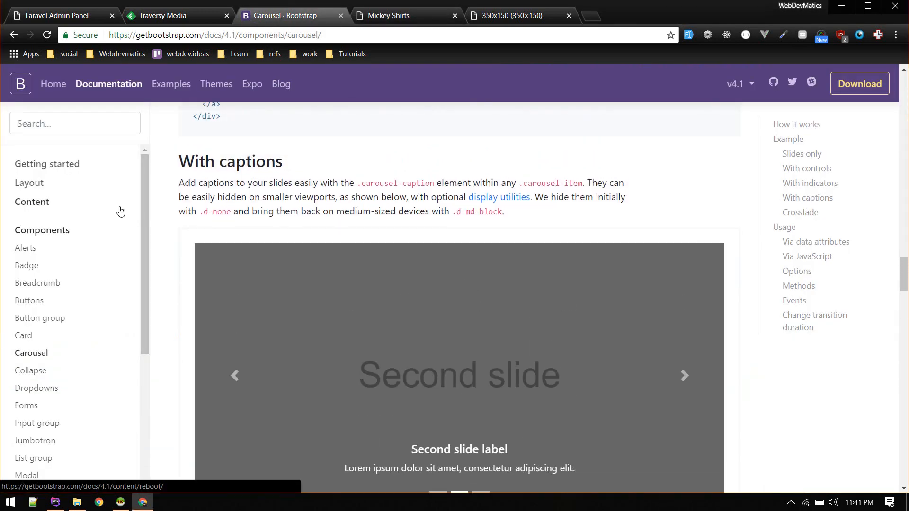
click(75, 123)
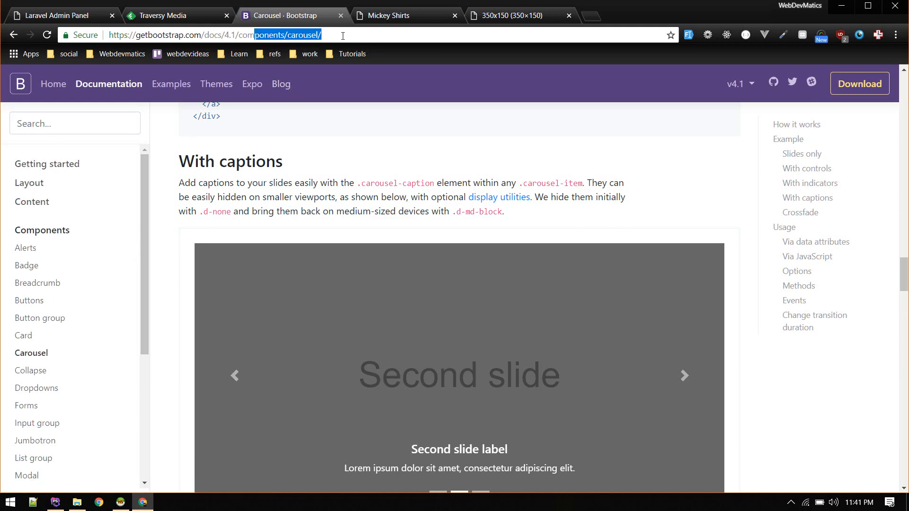
scroll(down, 3)
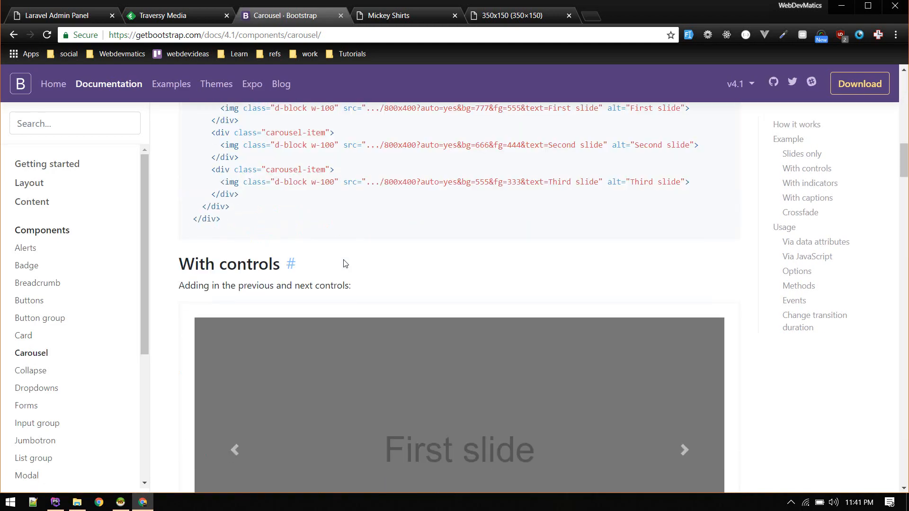
scroll(down, 3)
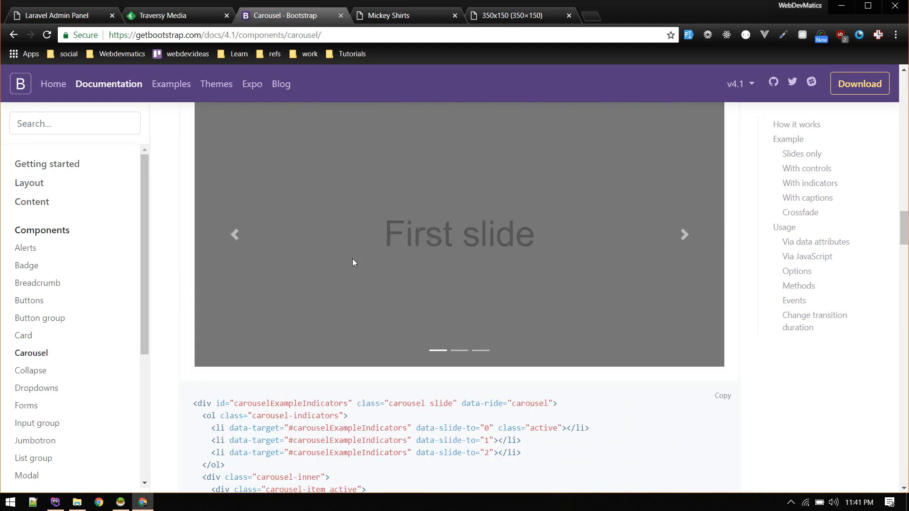
scroll(down, 3)
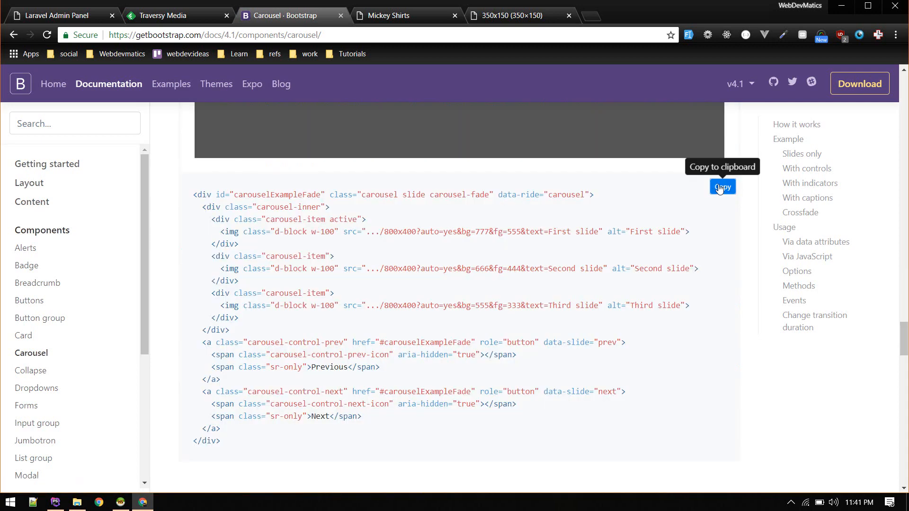
click(55, 503)
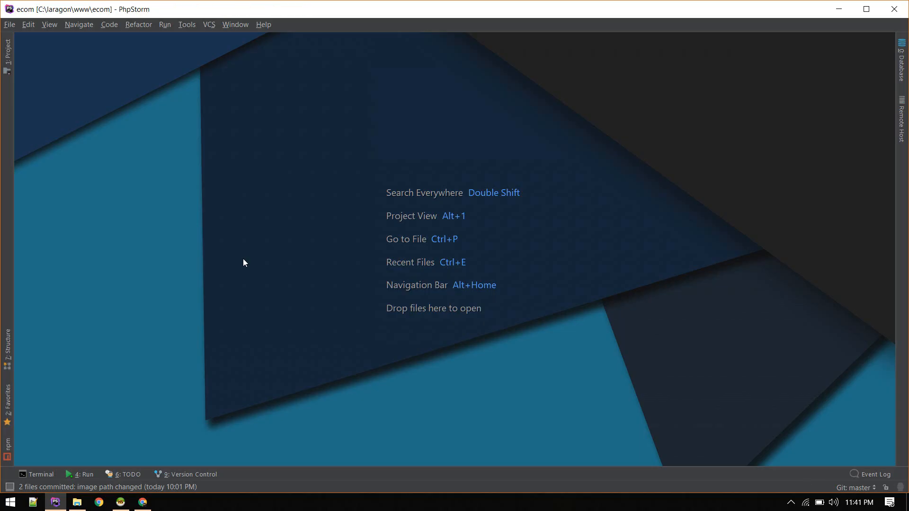
Review the main.blade.php layout via Go to File, then show the home.blade.php view
text(la)
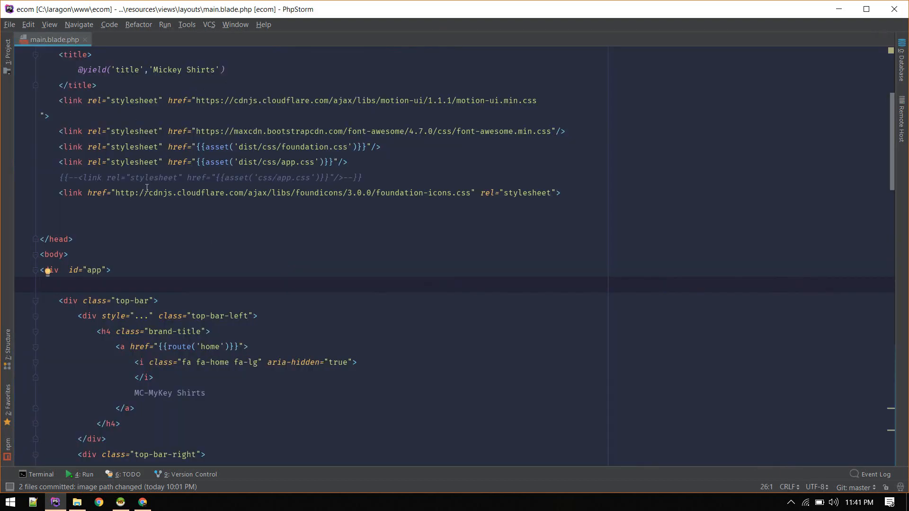
scroll(down, 3)
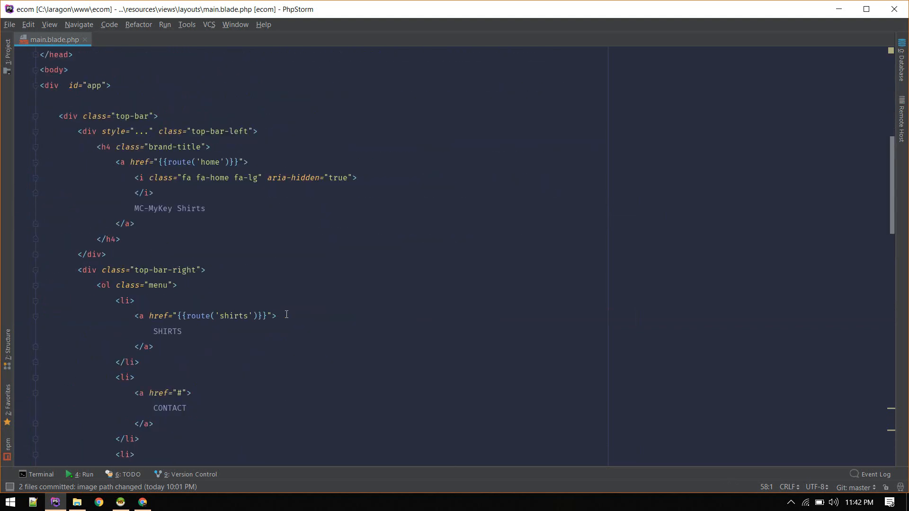
scroll(down, 3)
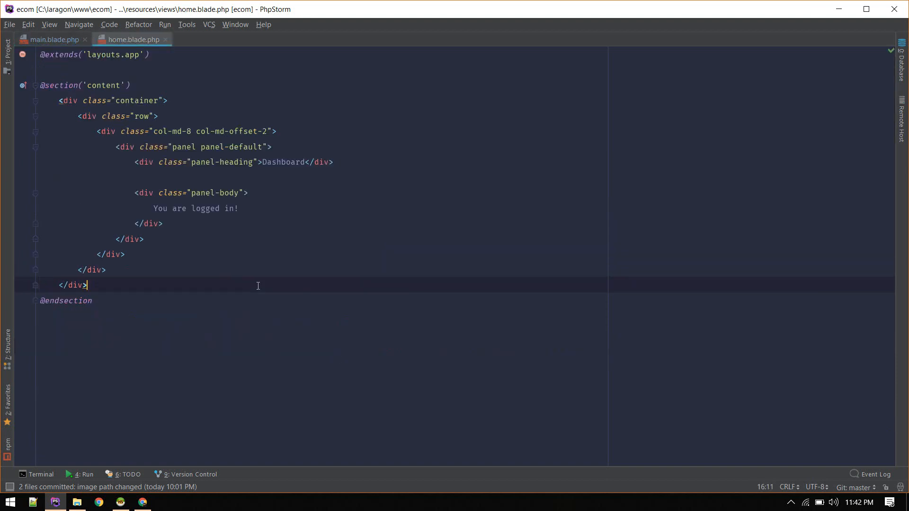
Locate front/home.blade.php and check the store's current home page at ecom.test
text(fro)
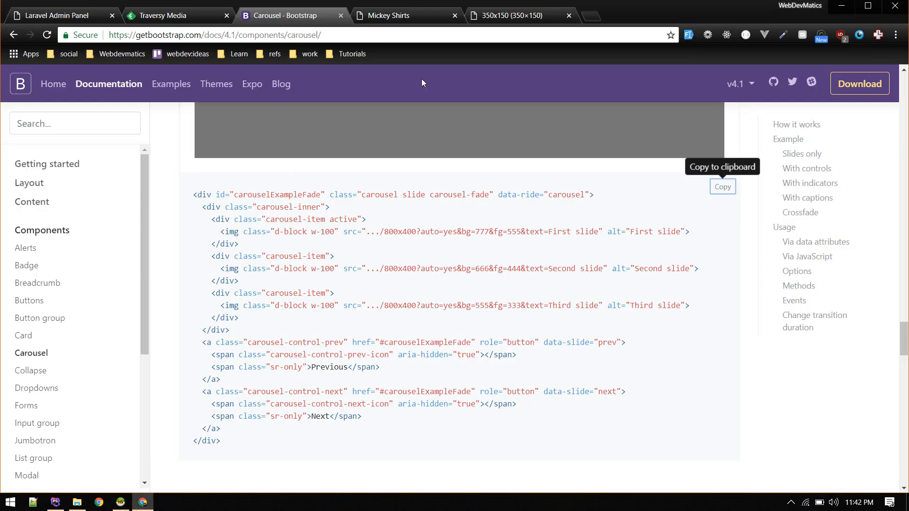
mouse_move(403, 10)
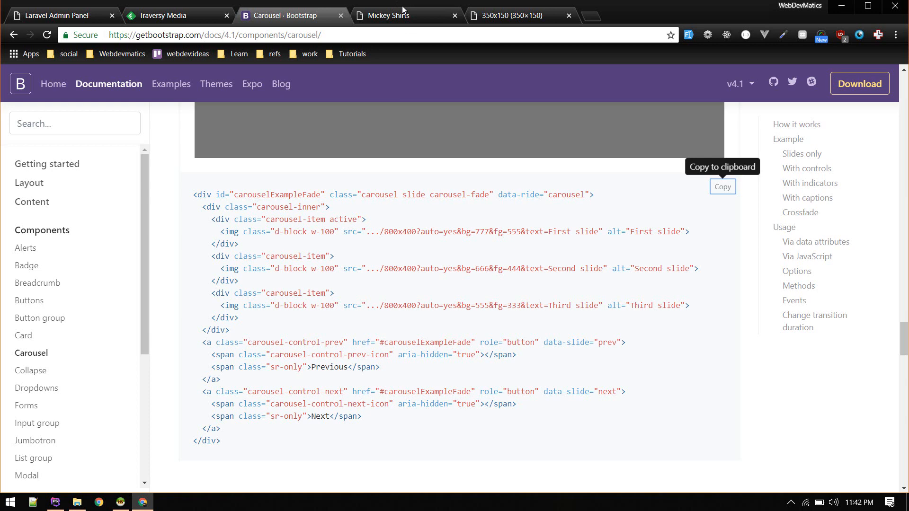
click(407, 15)
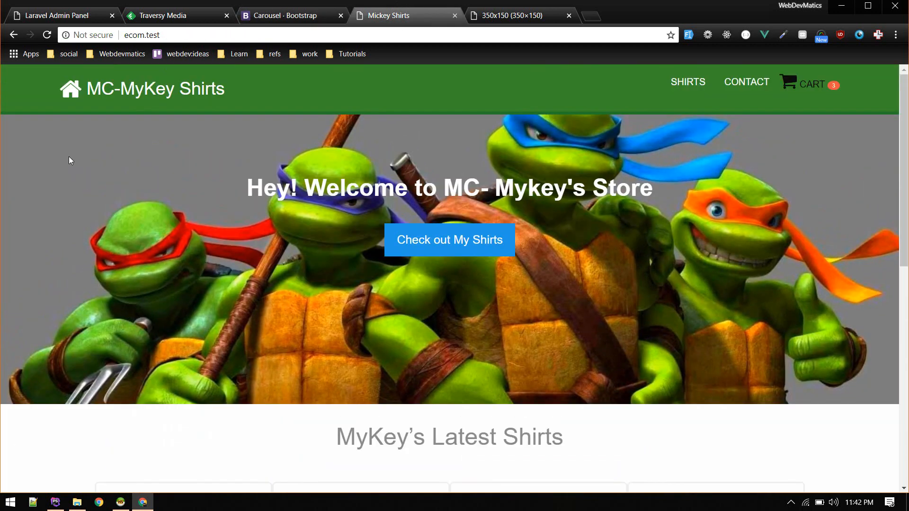
mouse_move(512, 228)
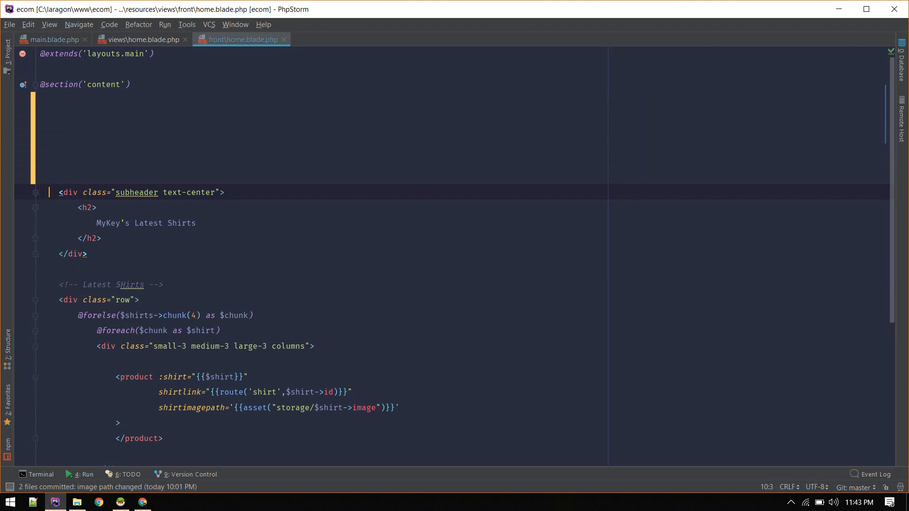
key(enter)
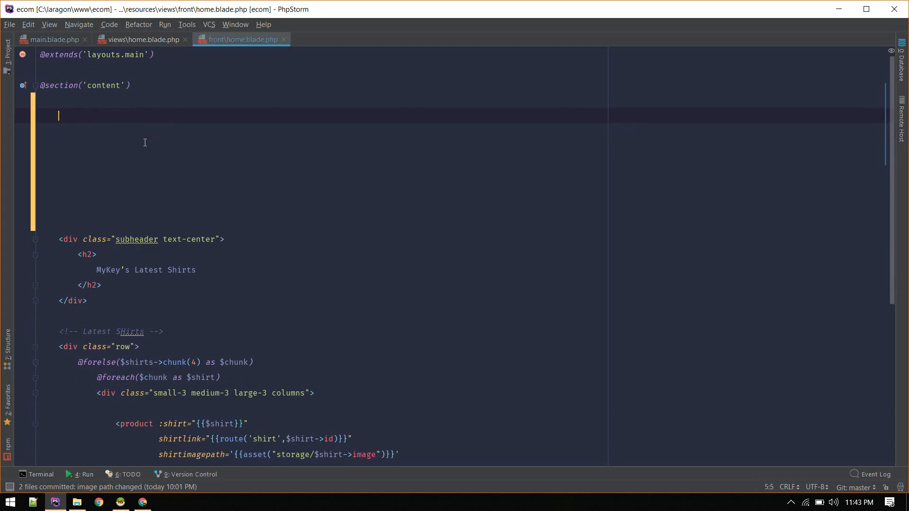
click(98, 502)
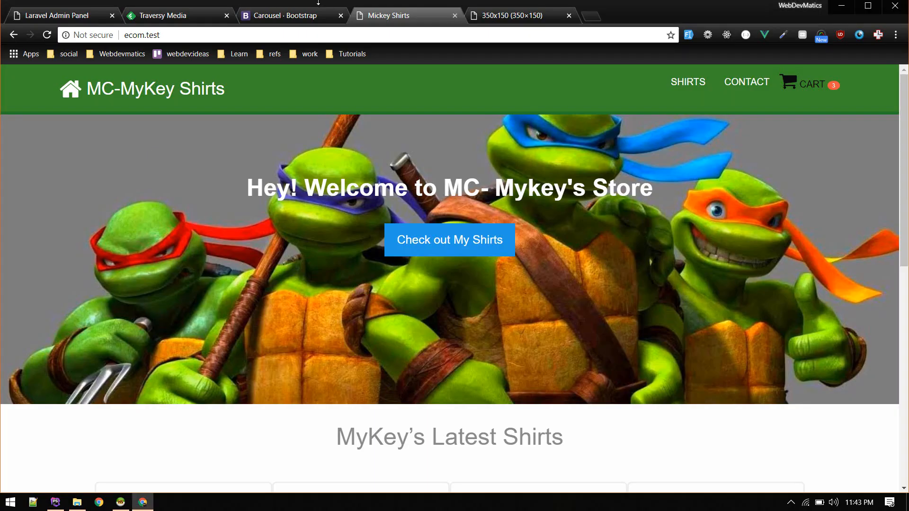
click(287, 15)
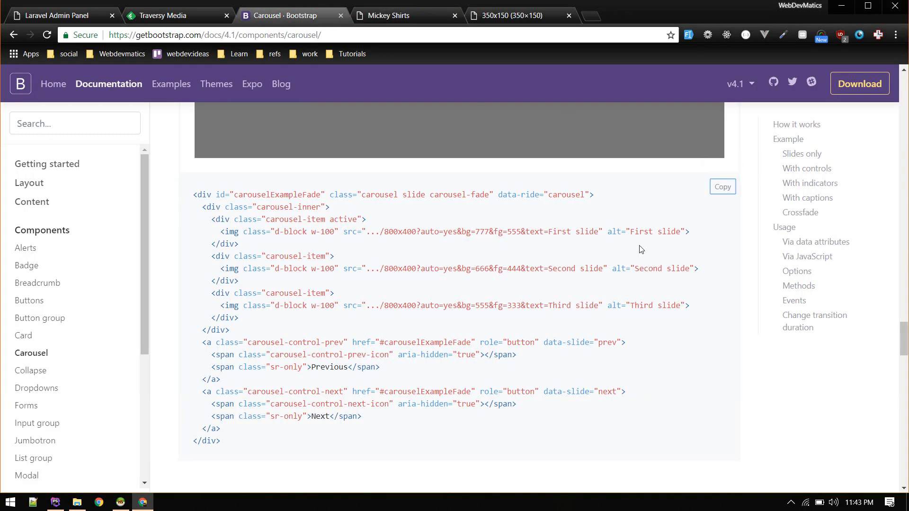
click(56, 502)
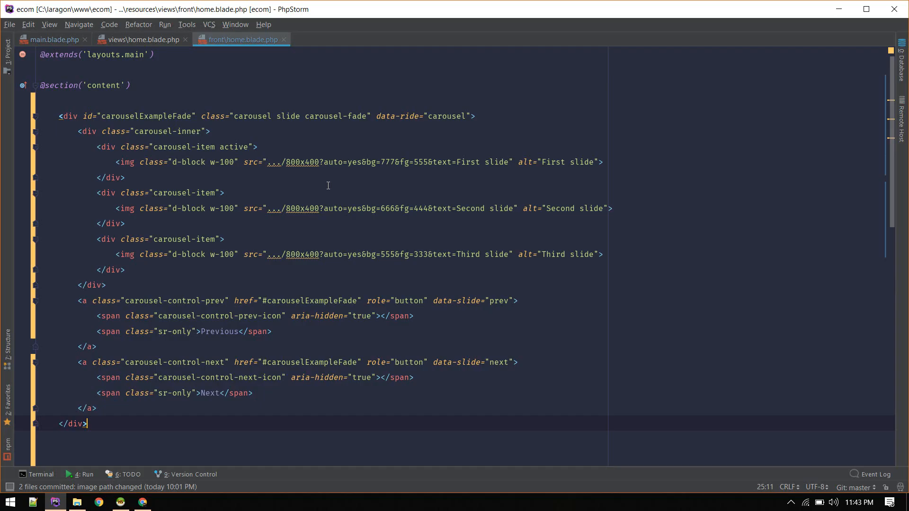
mouse_move(270, 162)
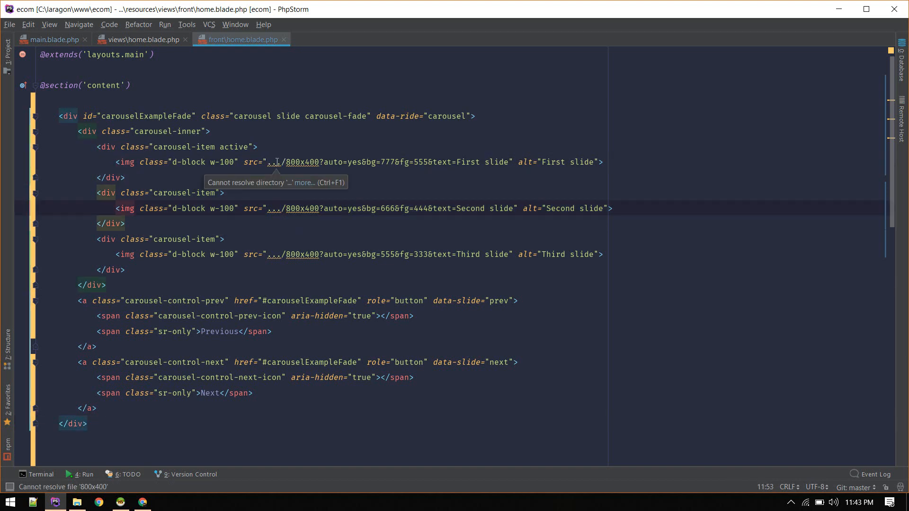
mouse_move(318, 173)
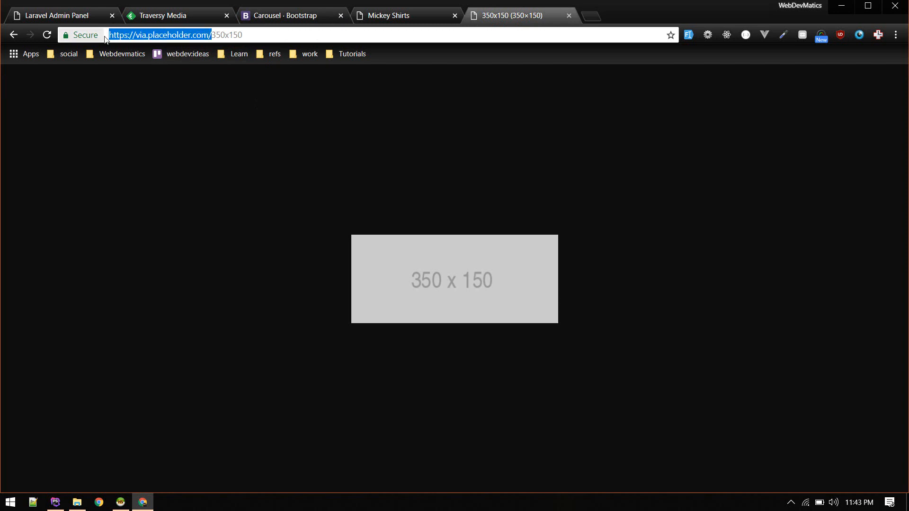
Use via.placeholder.com image URLs and reload ecom.test to see the First slide carousel
click(55, 502)
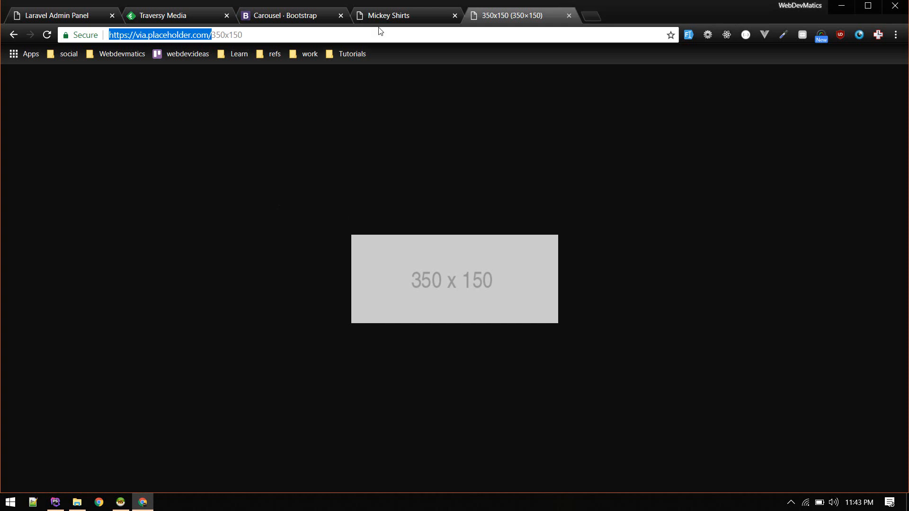
click(388, 15)
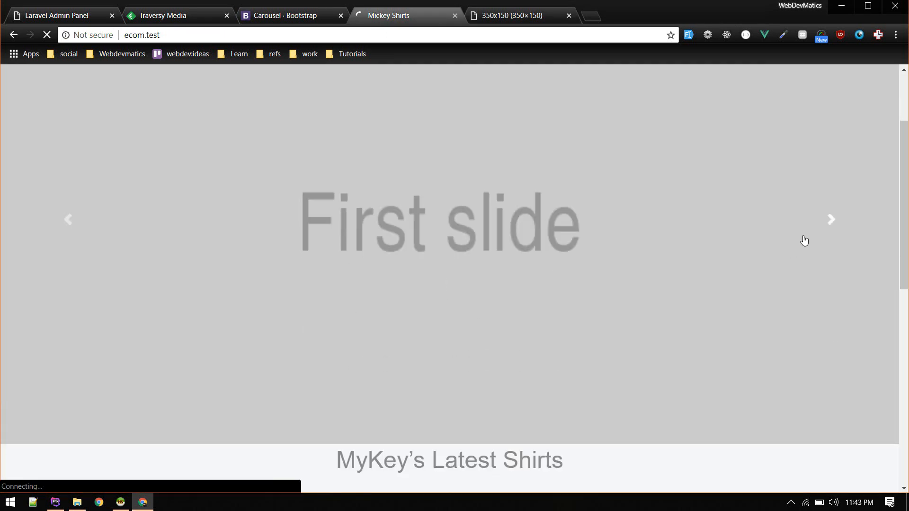
click(831, 219)
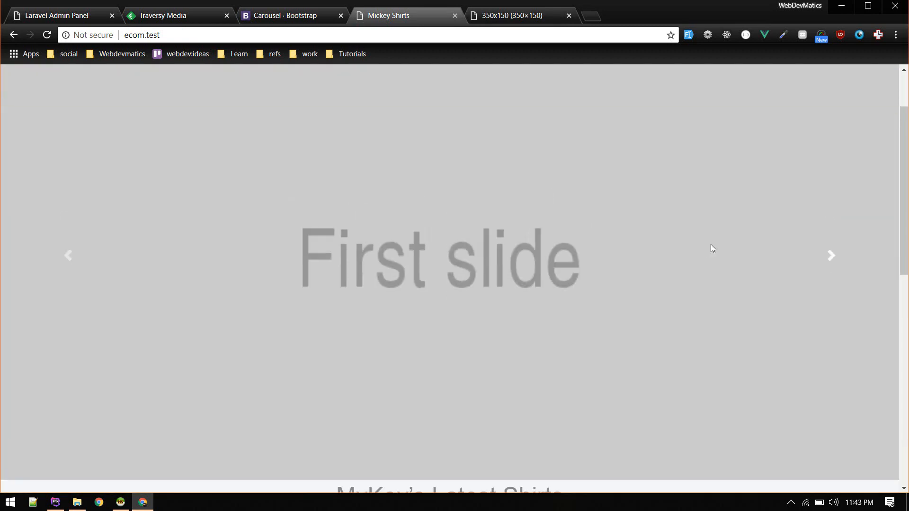
scroll(down, 3)
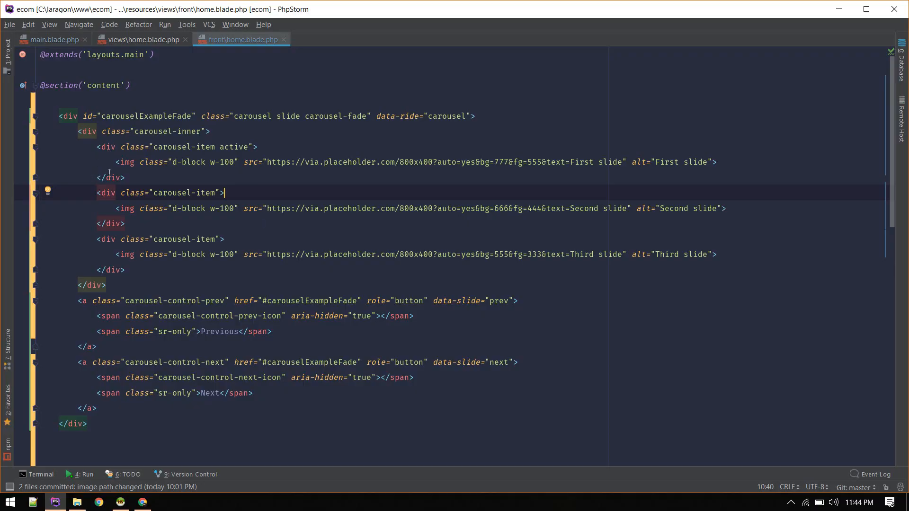
mouse_move(289, 194)
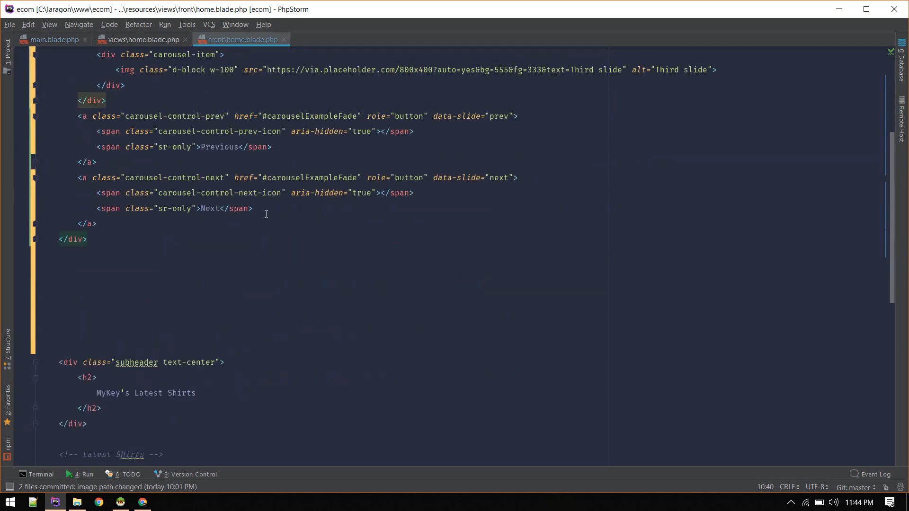
Trim the carousel to a single First slide item without the active class
scroll(down, 3)
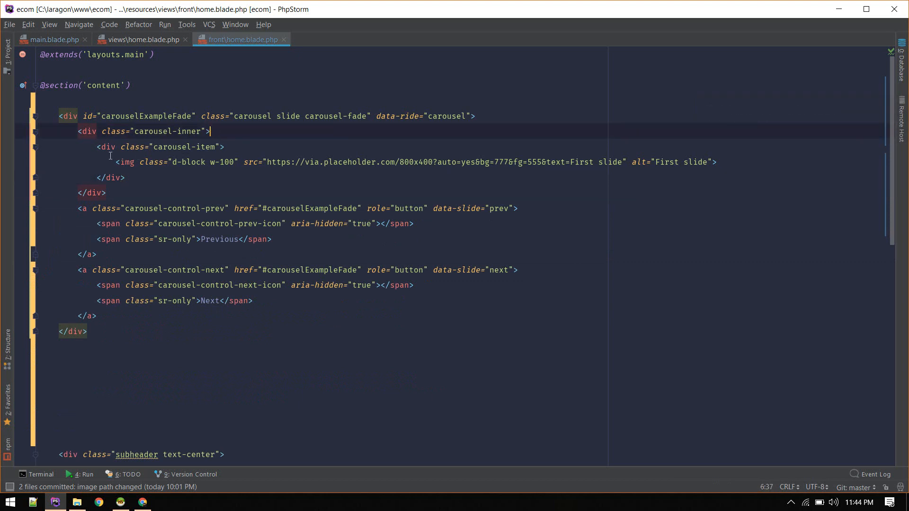
click(125, 177)
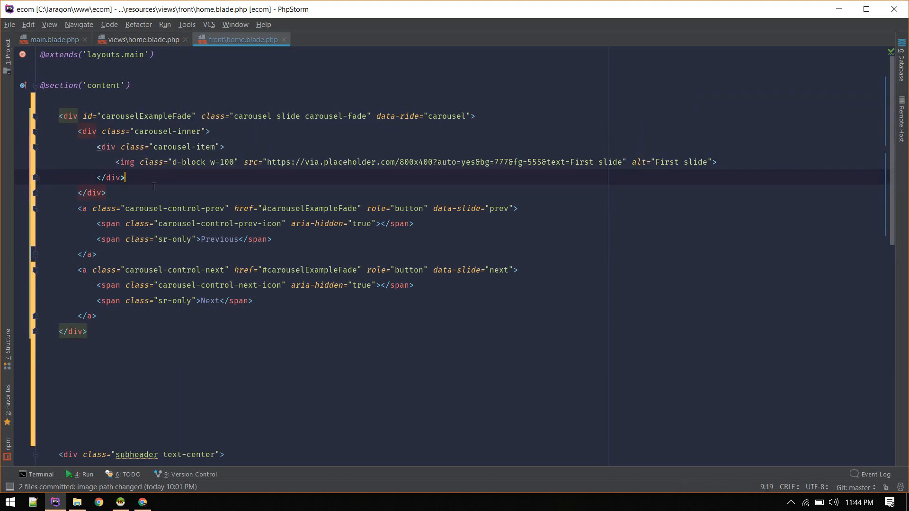
text(a)
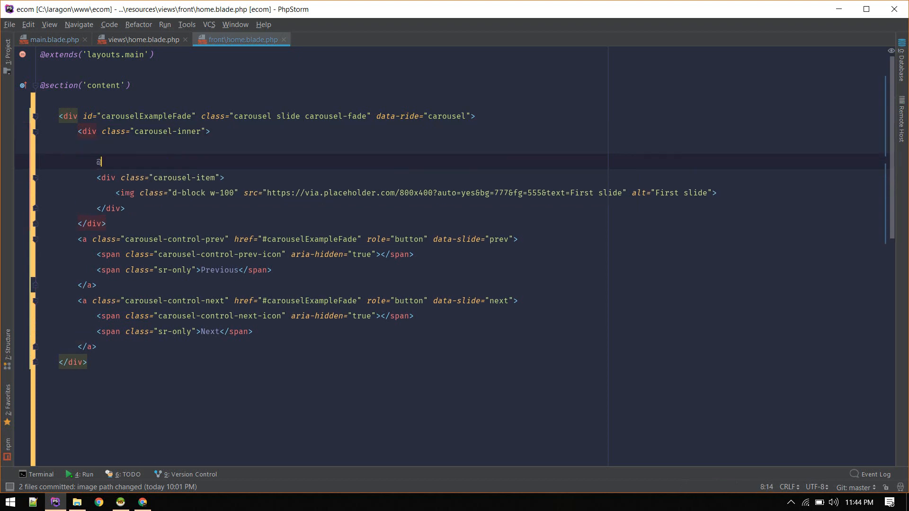
text(foreach($sh)
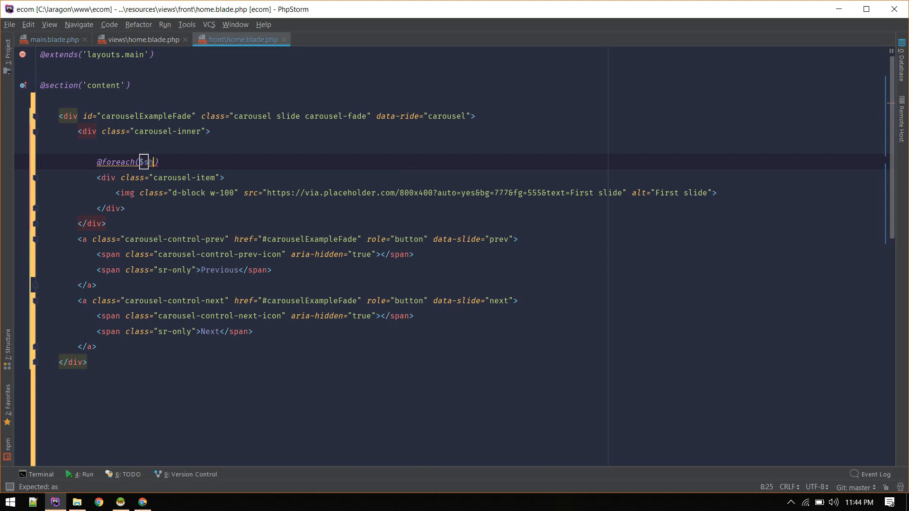
text(hirts)
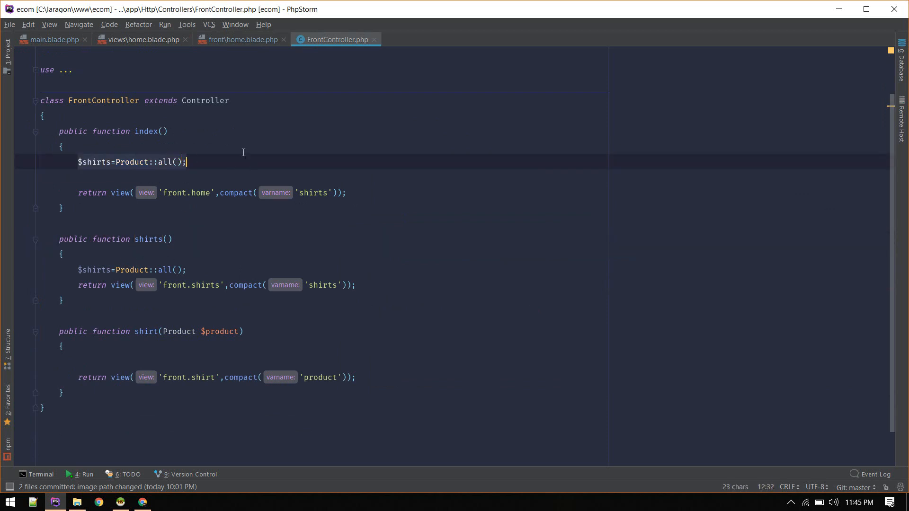
click(241, 40)
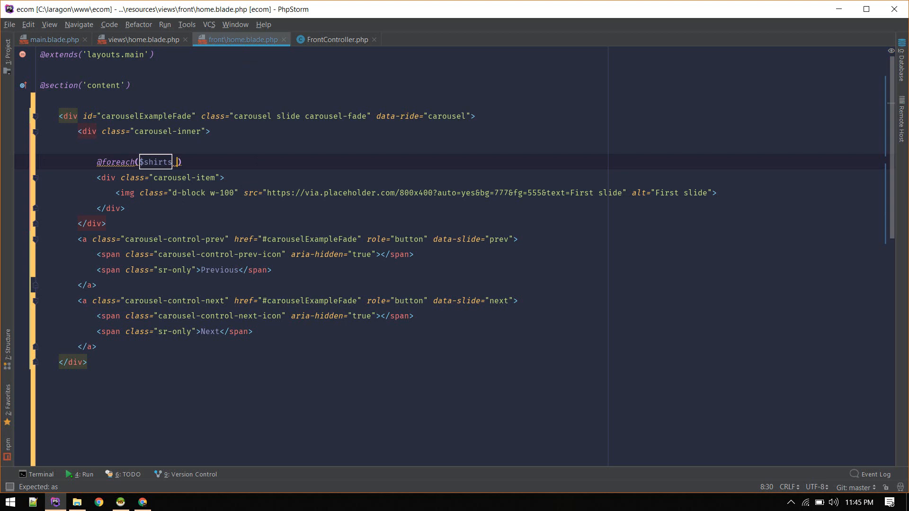
text(as)
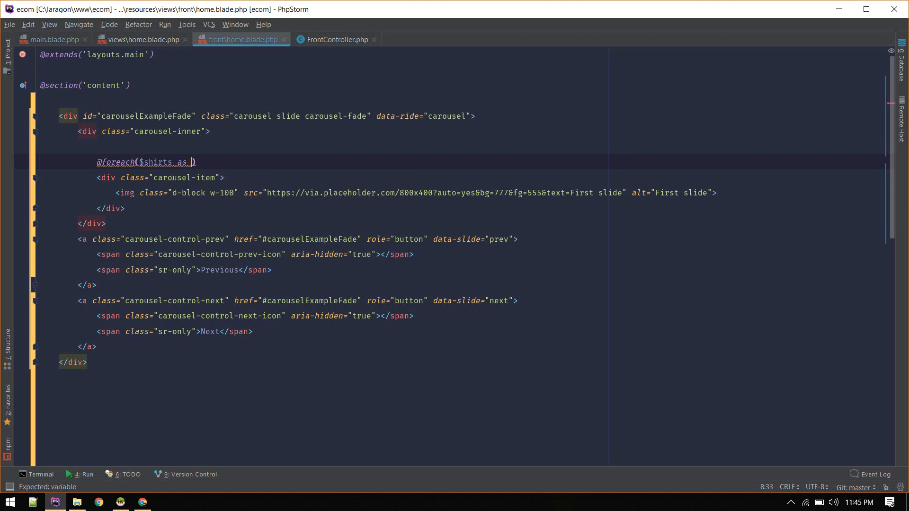
text($shirt)
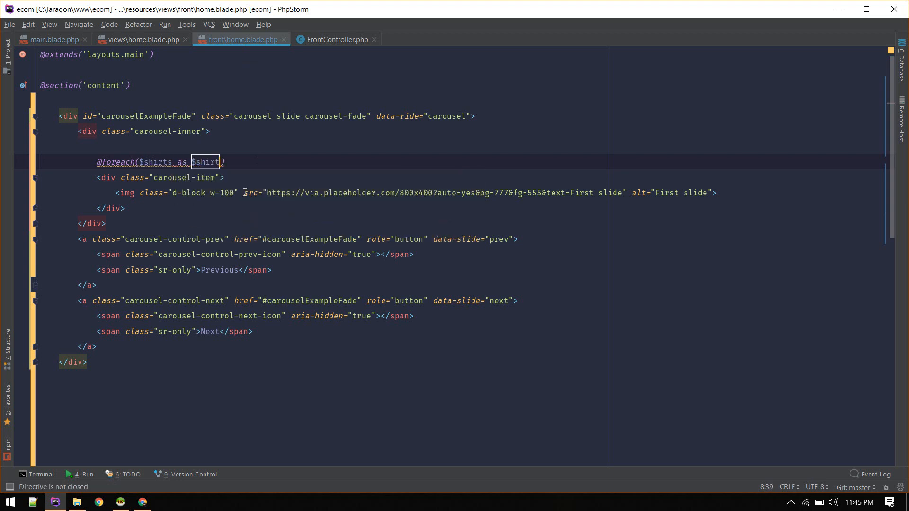
key(enter)
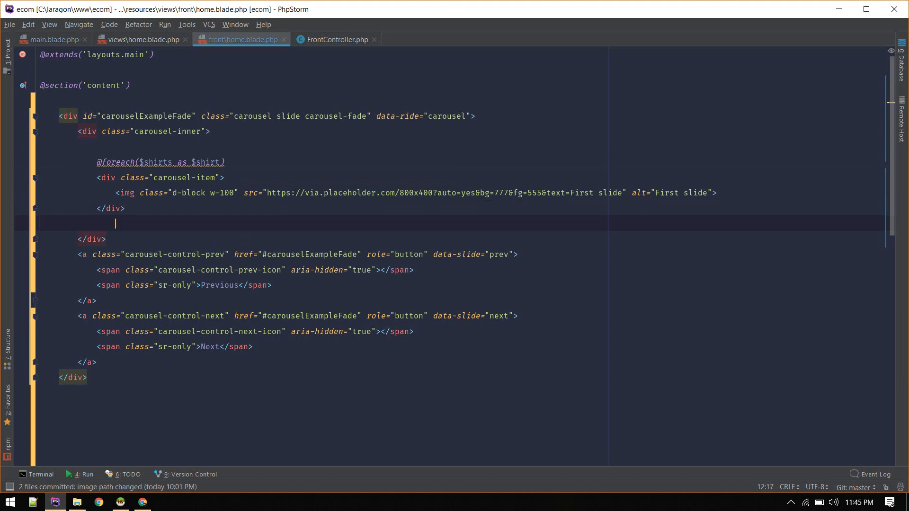
text(@endforeach)
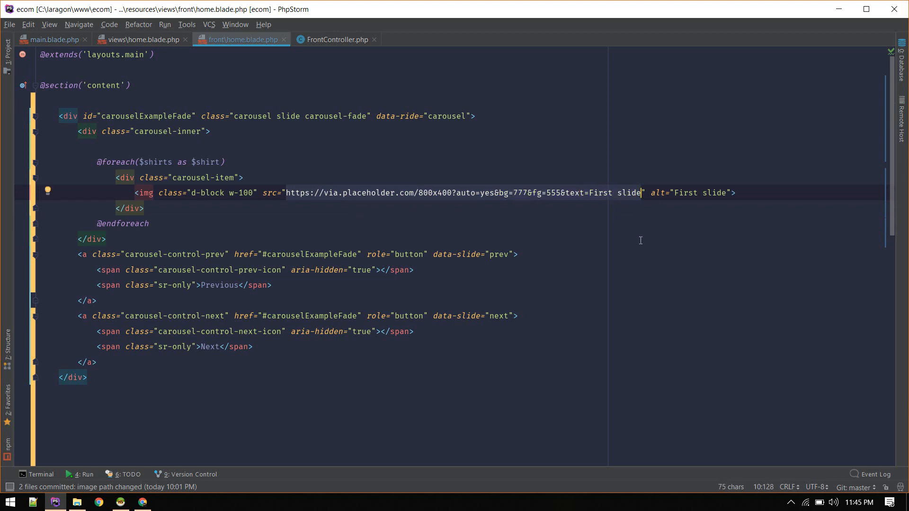
Set the slide image src to {{asset("storage/$shirt->image")}}
text({{}}" alt="First slide">)
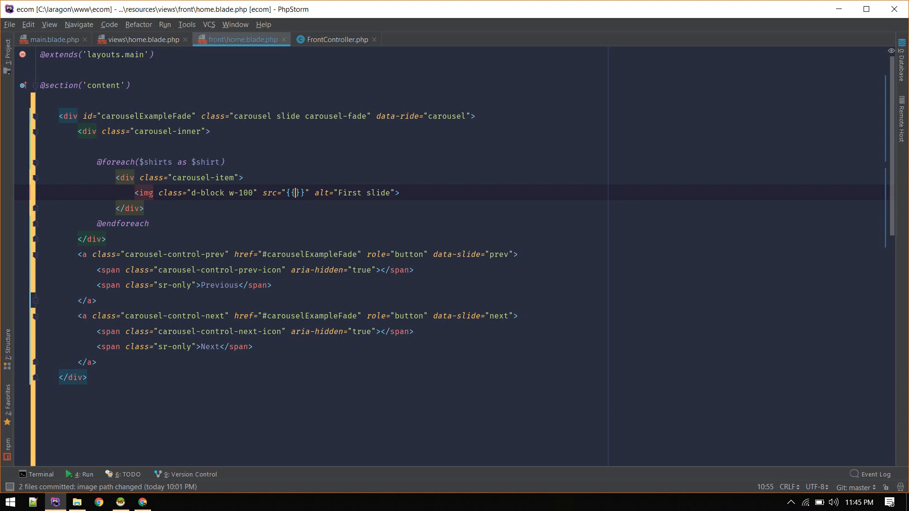
text(asset()
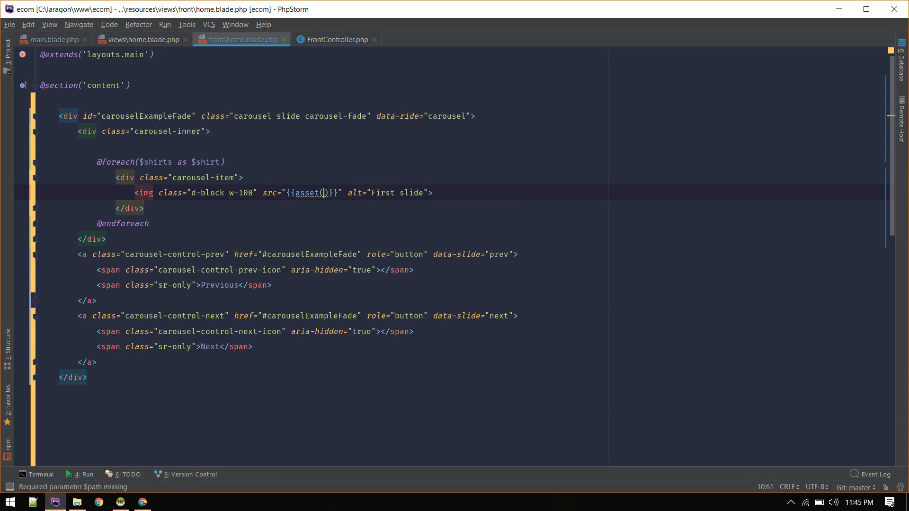
text('str)
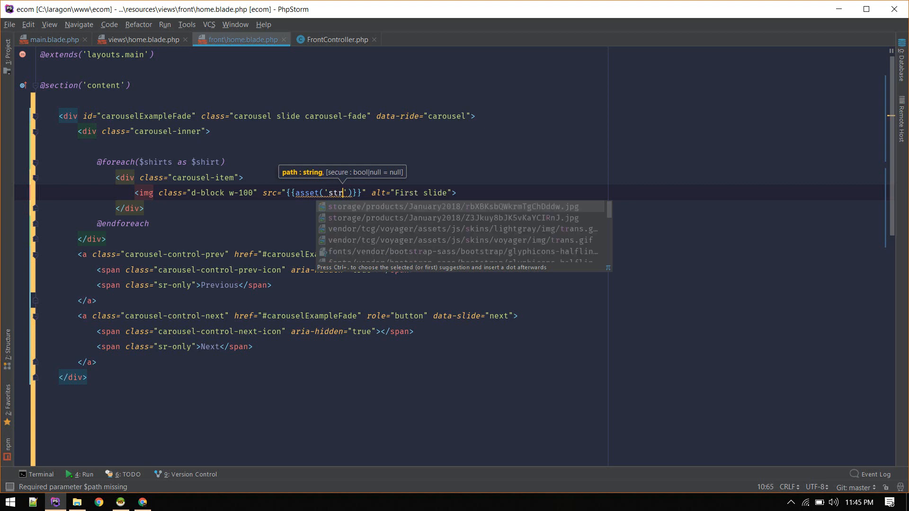
key(Backspace)
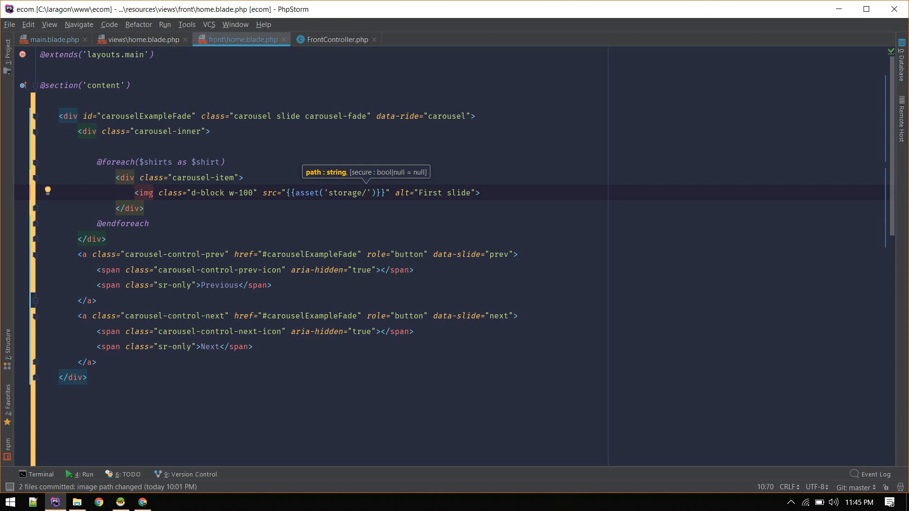
key(Backspace)
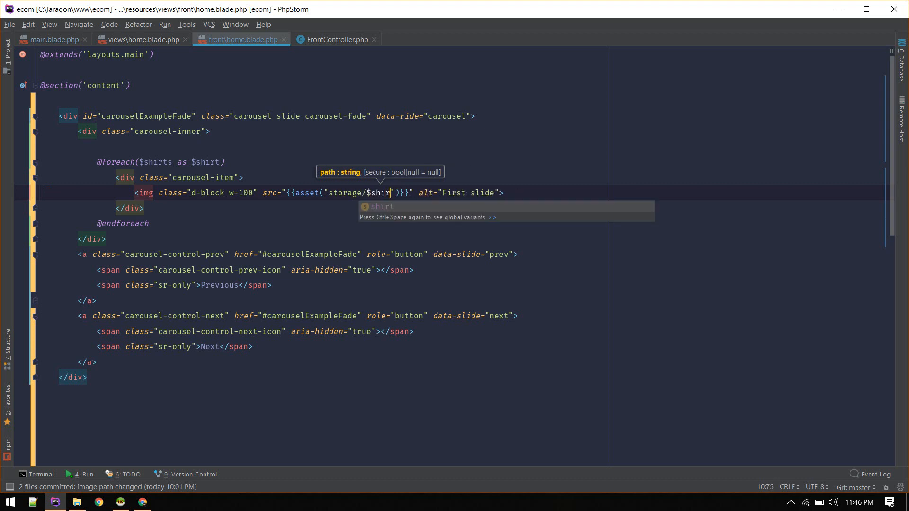
text(->im)
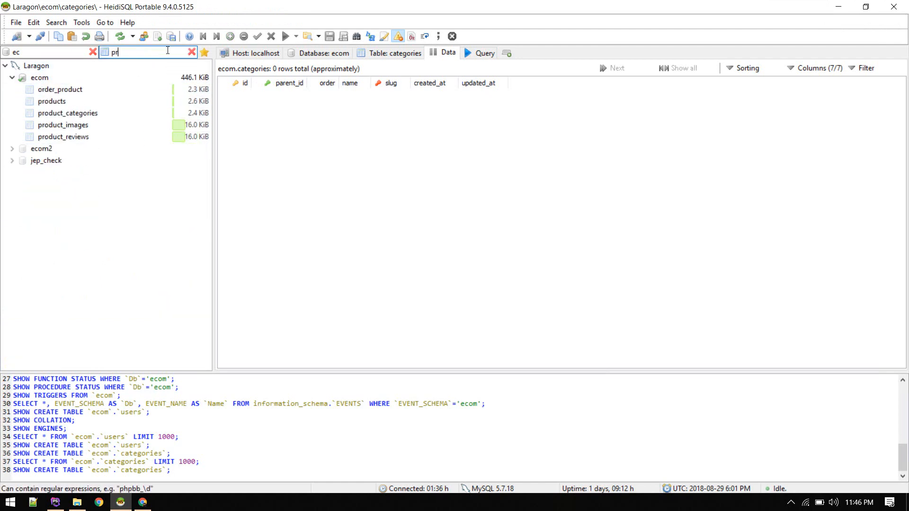
View the ecom products table data in HeidiSQL with its products/January2018 image paths
click(60, 89)
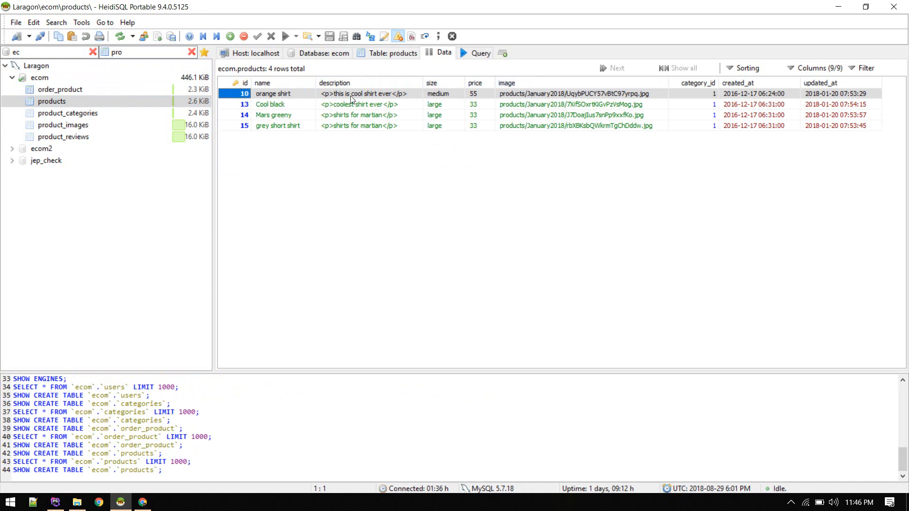
click(120, 502)
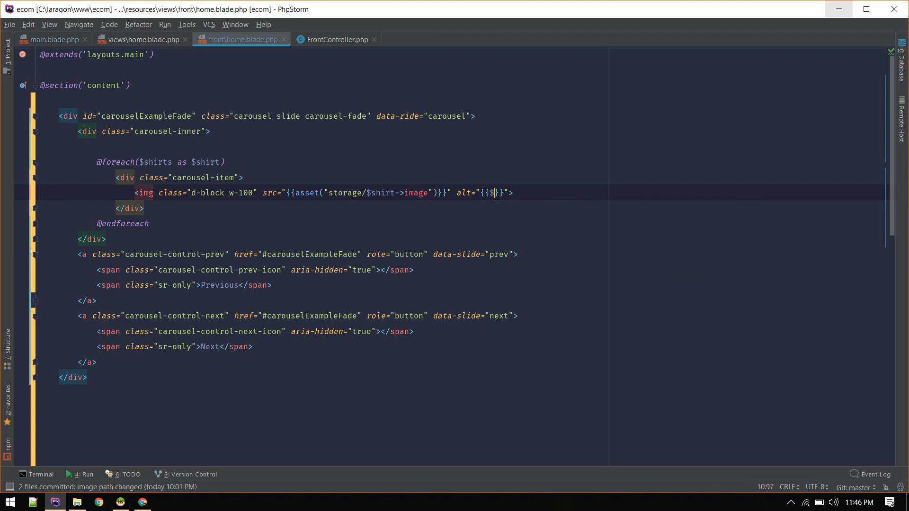
Reference $shirt inside the img alt attribute's {{ }}
text(hirt)
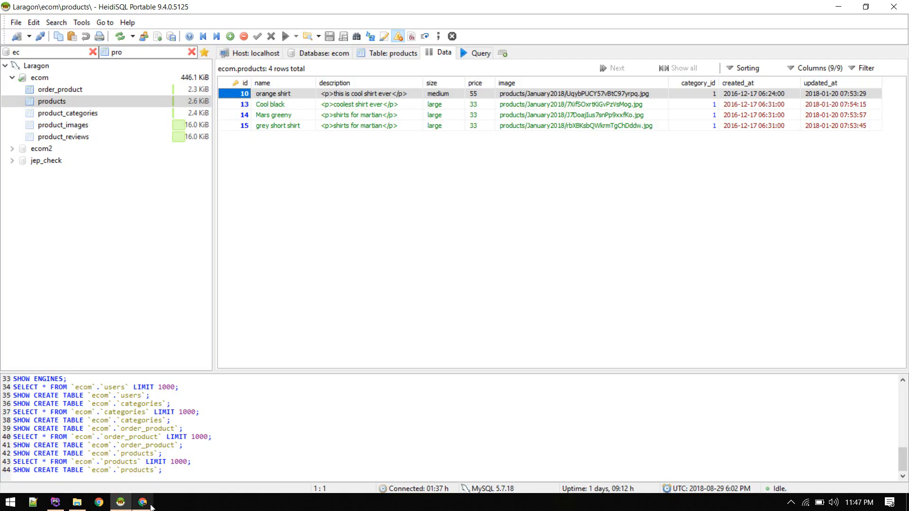
Show the products table rows in HeidiSQL again to check the shirt data
click(141, 502)
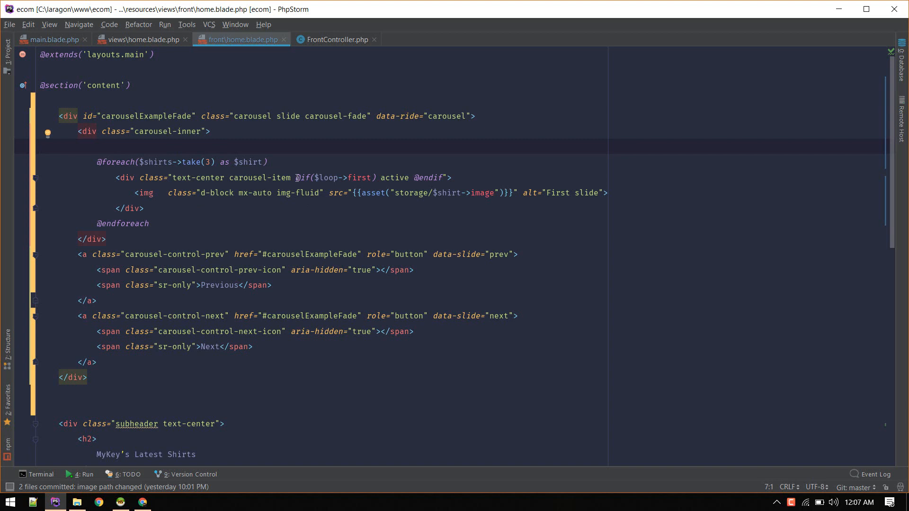
Limit the loop to $shirts->take(3), mark the first slide active, and give the img classes d-block mx-auto img-fluid
click(374, 177)
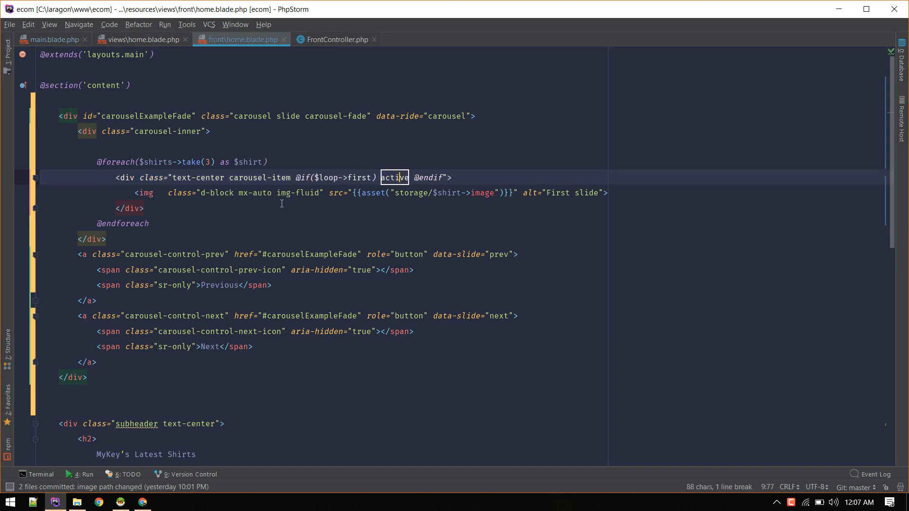
click(144, 209)
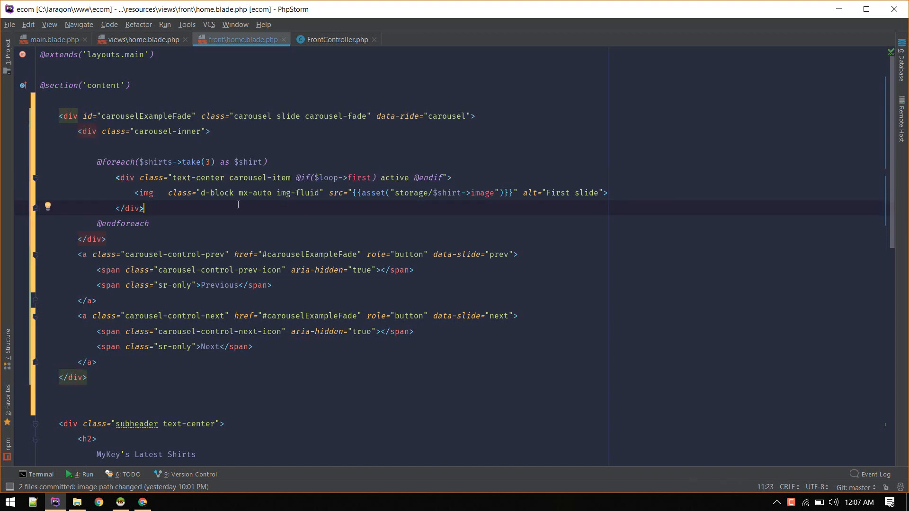
double_click(197, 177)
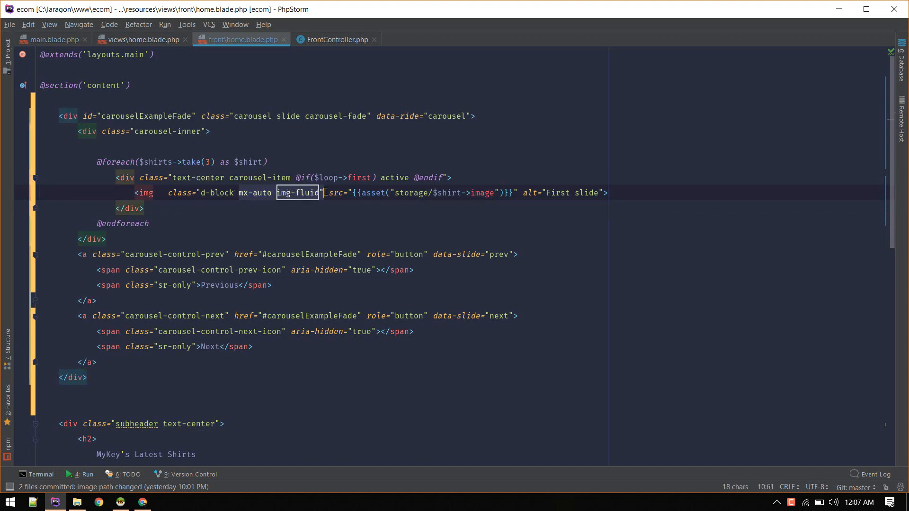
click(396, 192)
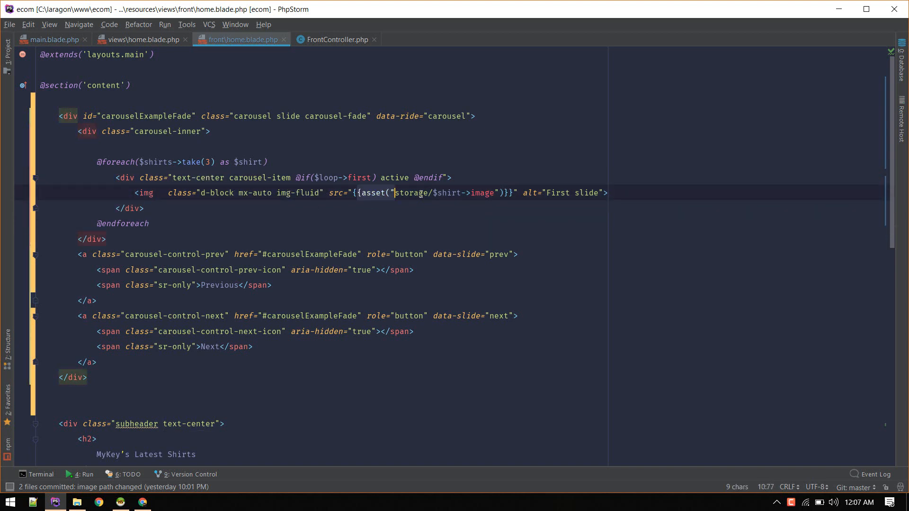
click(148, 223)
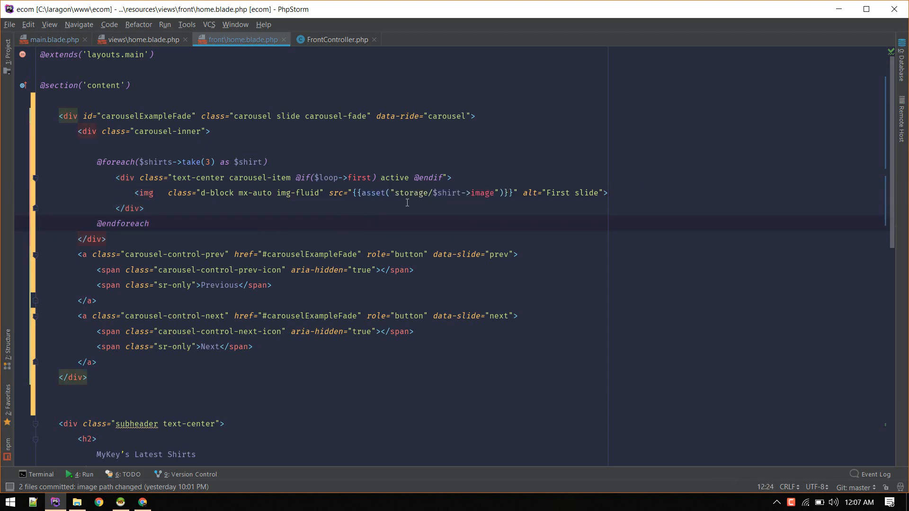
scroll(down, 3)
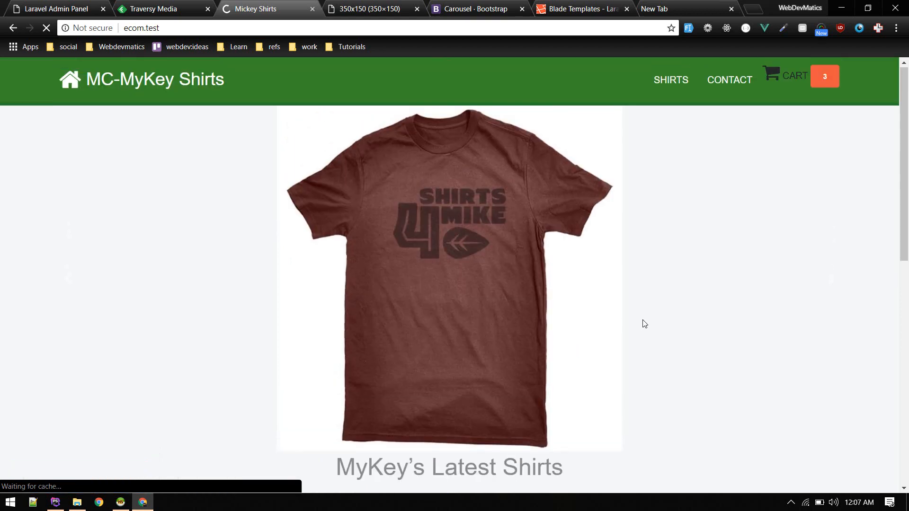
Watch the home-page carousel advance from the maroon shirt to the grey shirt
scroll(down, 3)
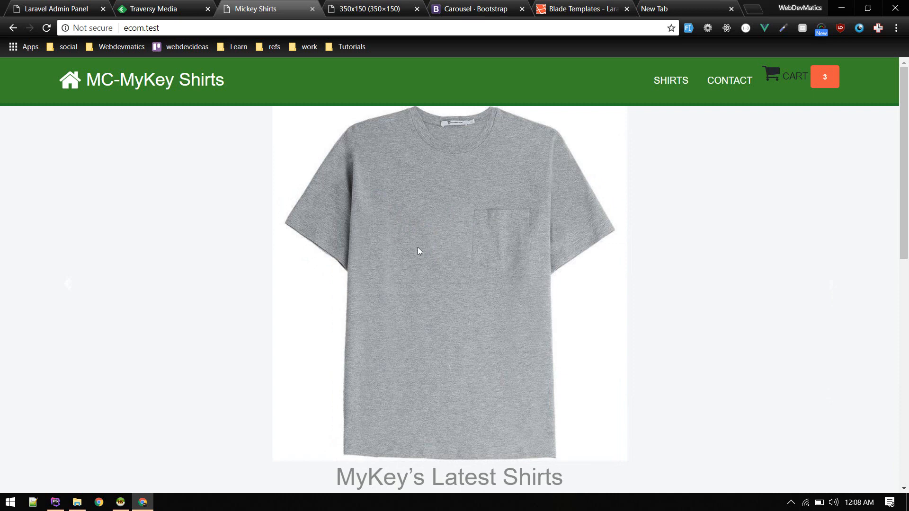
Find the .carousel({interval: 2000}) initialisation snippet in the Bootstrap carousel docs and select it
click(476, 9)
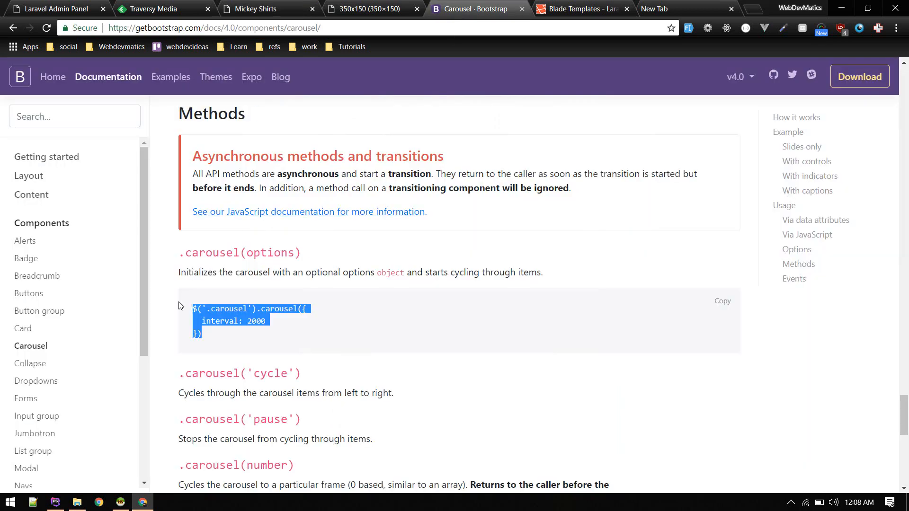
scroll(down, 3)
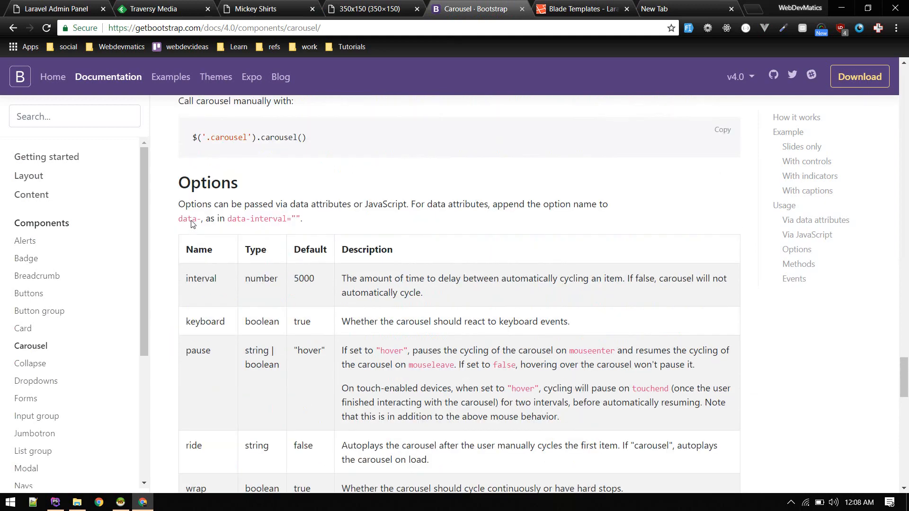
scroll(down, 3)
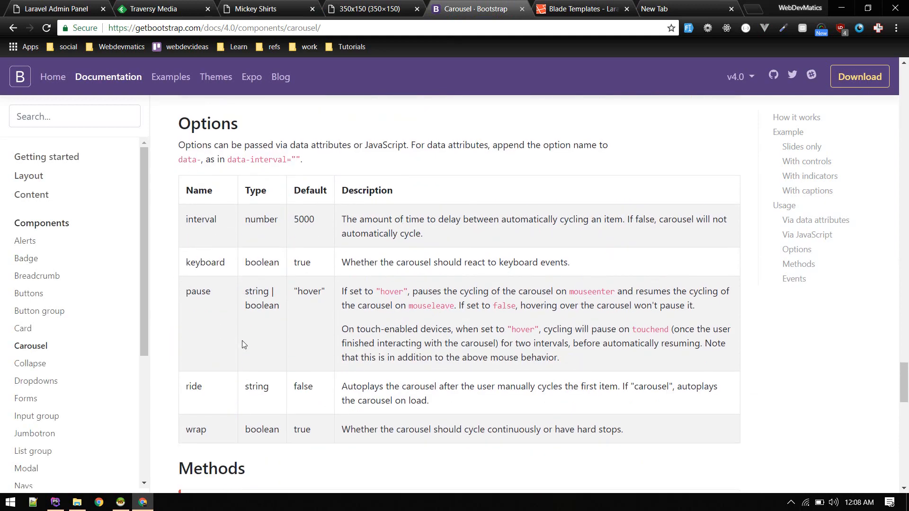
scroll(down, 3)
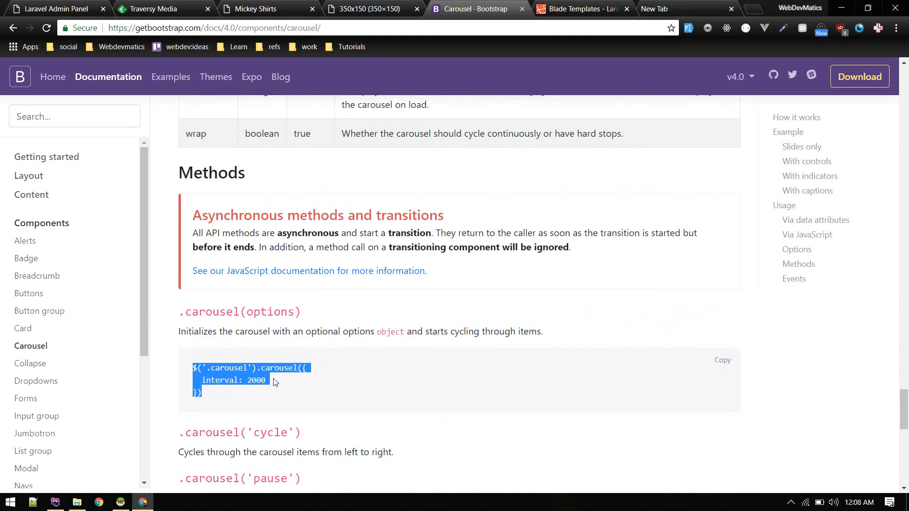
scroll(down, 3)
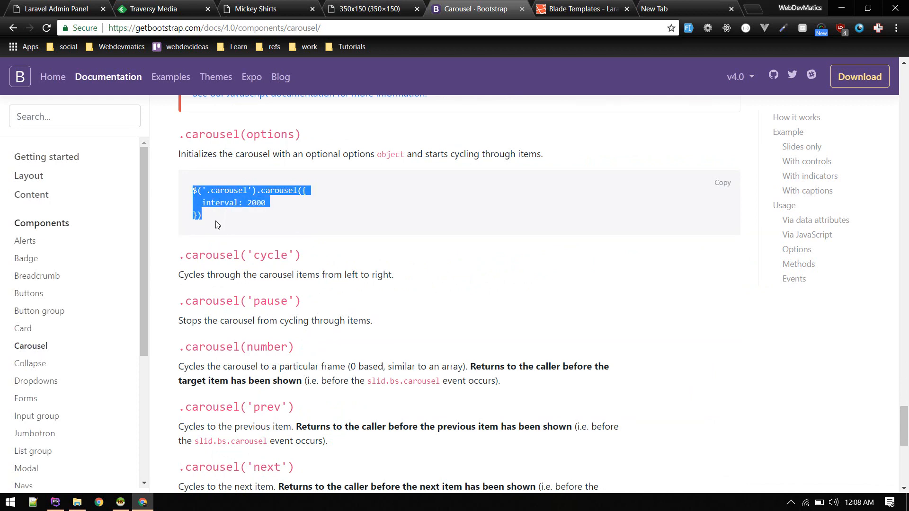
click(56, 502)
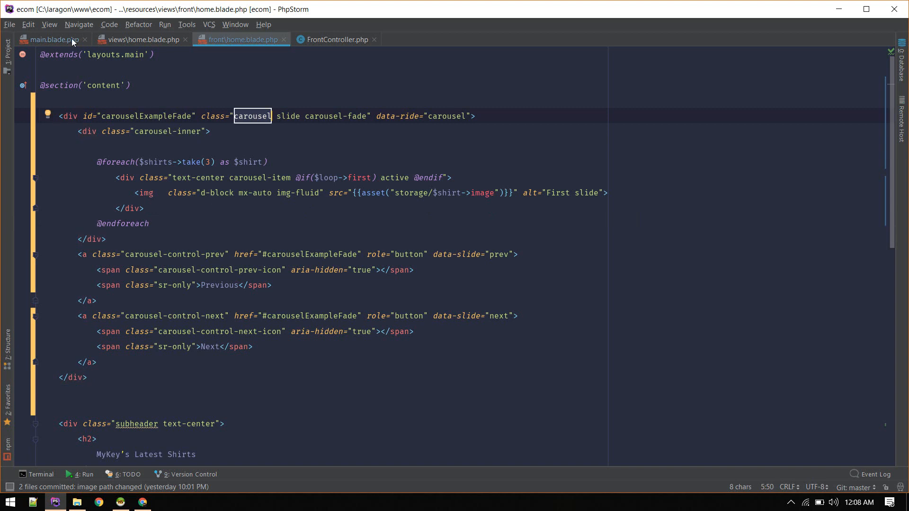
Paste the carousel init snippet into main.blade.php's script block with interval 1000
click(51, 40)
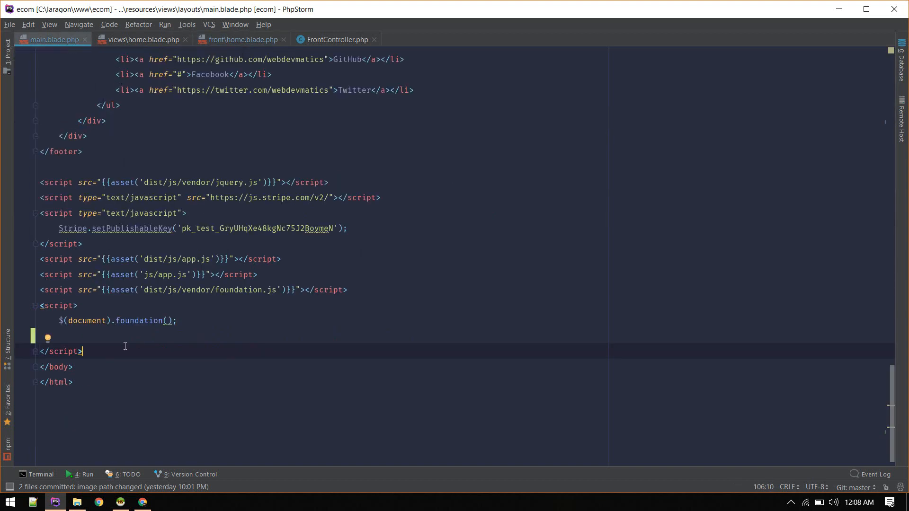
key(Enter)
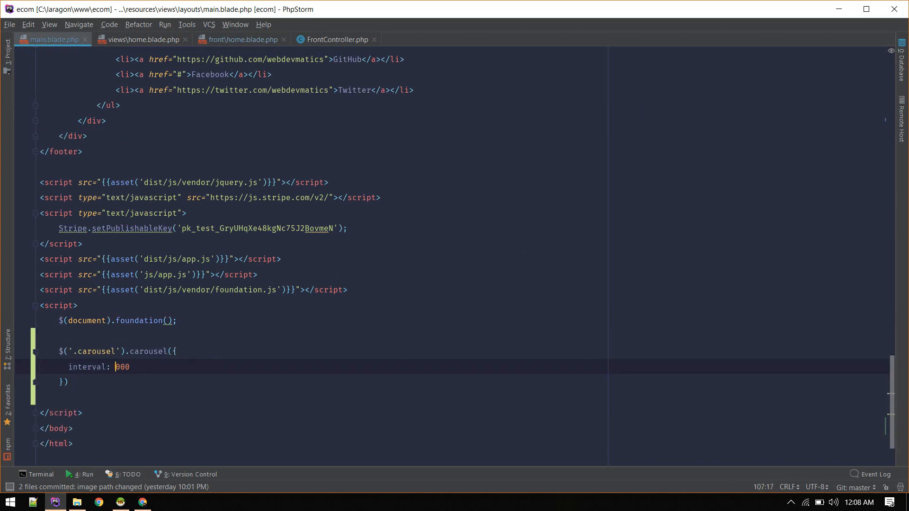
text(1)
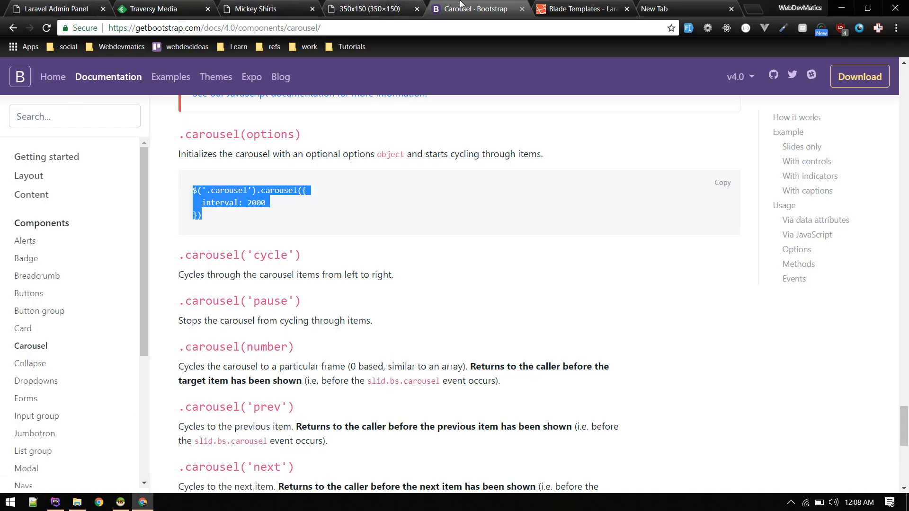
Return to the ecom.test store page showing the grey shirt in the carousel
click(259, 8)
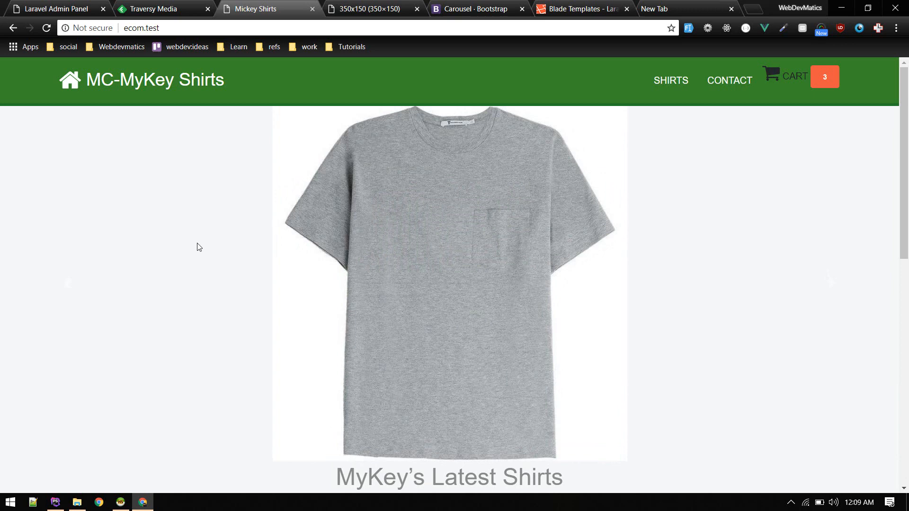
mouse_move(270, 275)
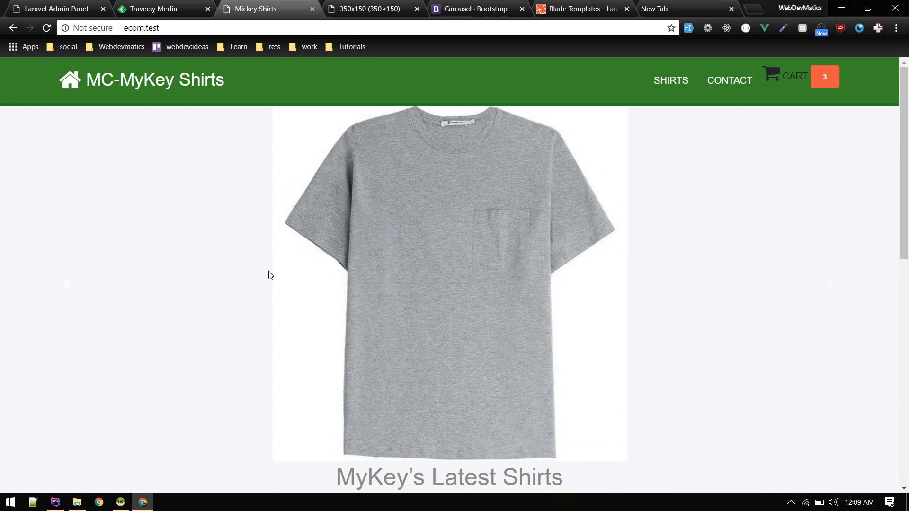